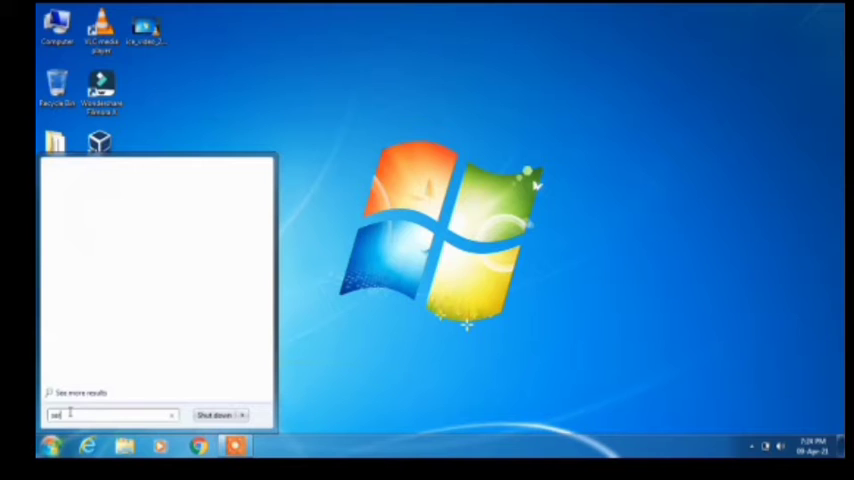
Search the Start menu for "services" and launch the Services console
text(services)
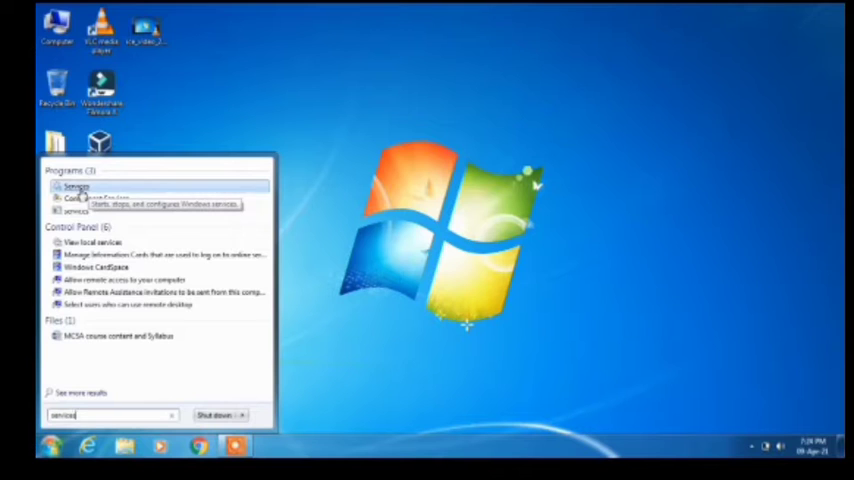
click(76, 188)
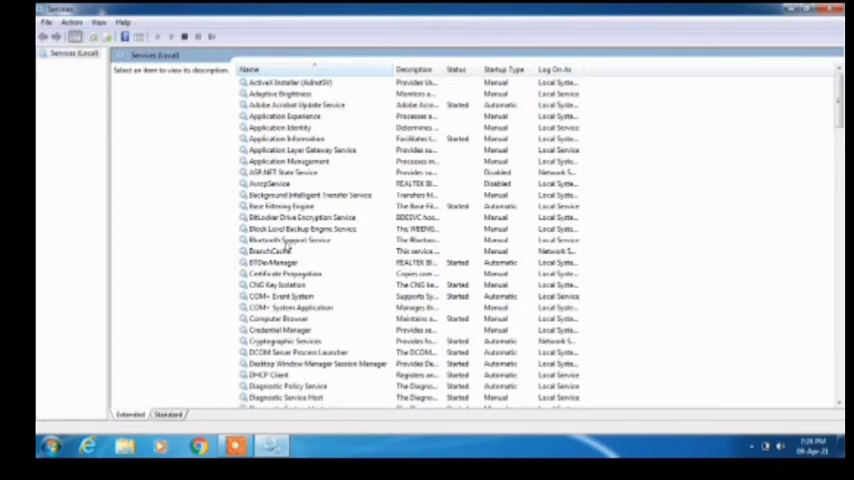
Bring up the Properties dialog for the Bluetooth Support Service
click(290, 240)
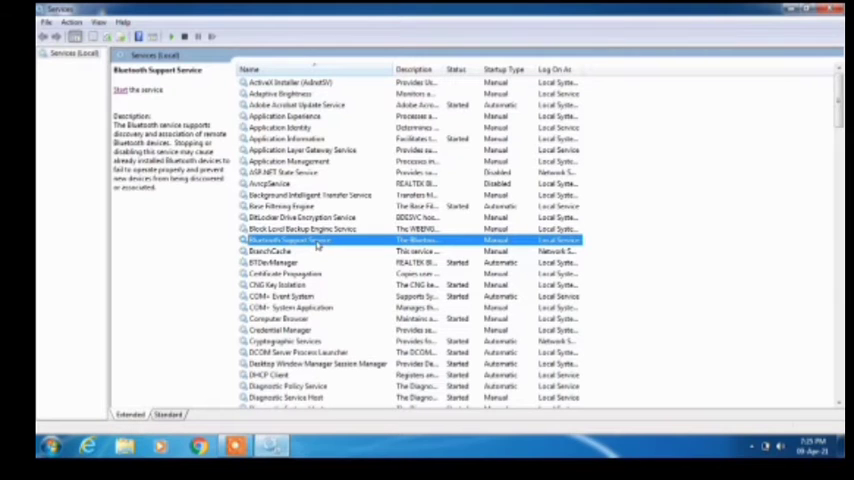
right_click(290, 240)
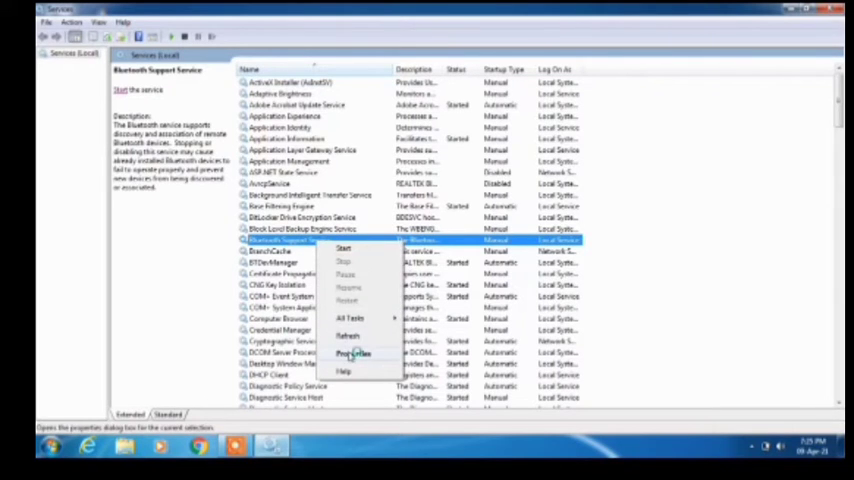
click(352, 352)
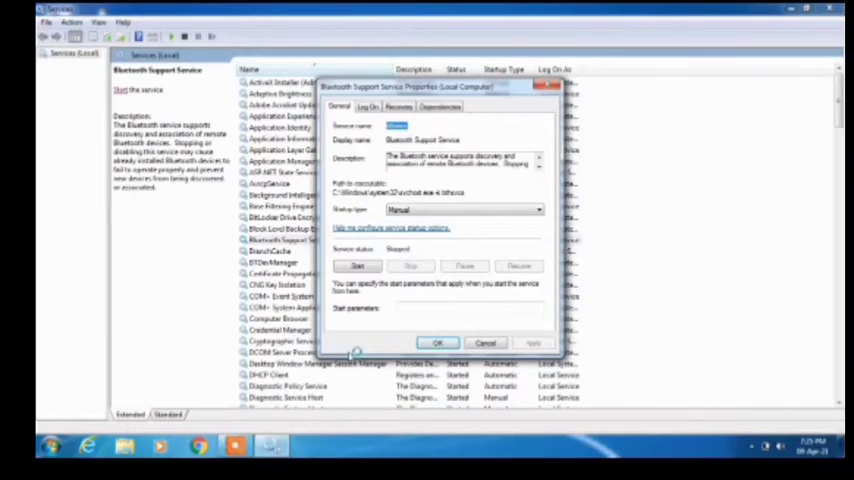
Set Bluetooth Support Service startup to Automatic, start it, and confirm with OK
click(538, 210)
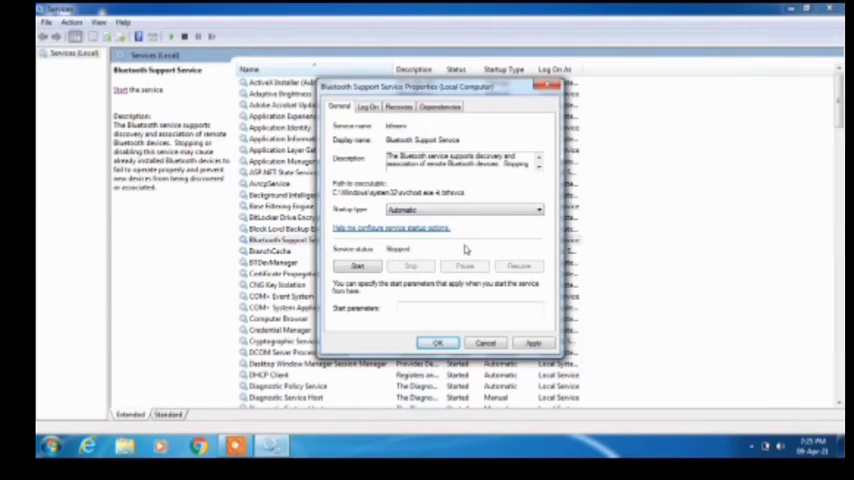
click(356, 266)
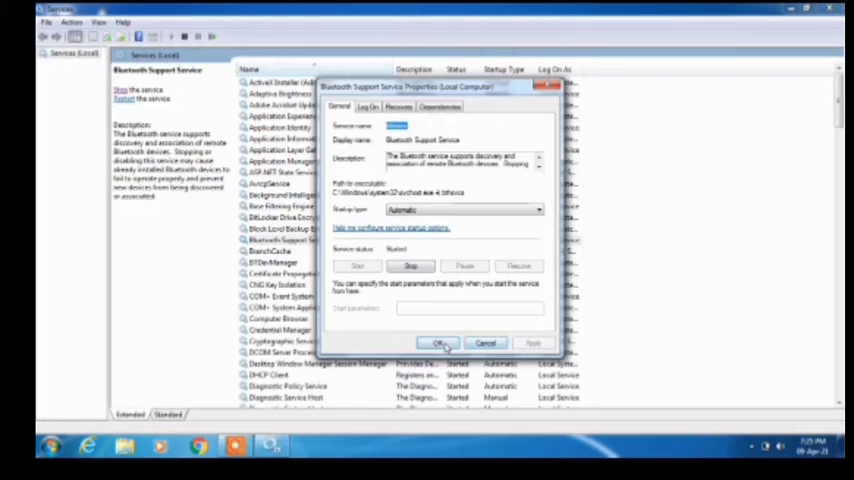
click(438, 342)
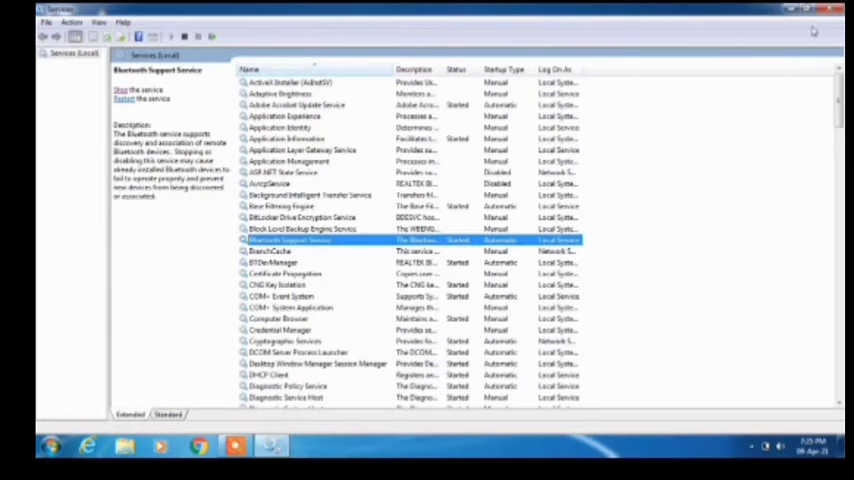
Close Services and search the Start menu for "device" to reach Device Manager
click(812, 8)
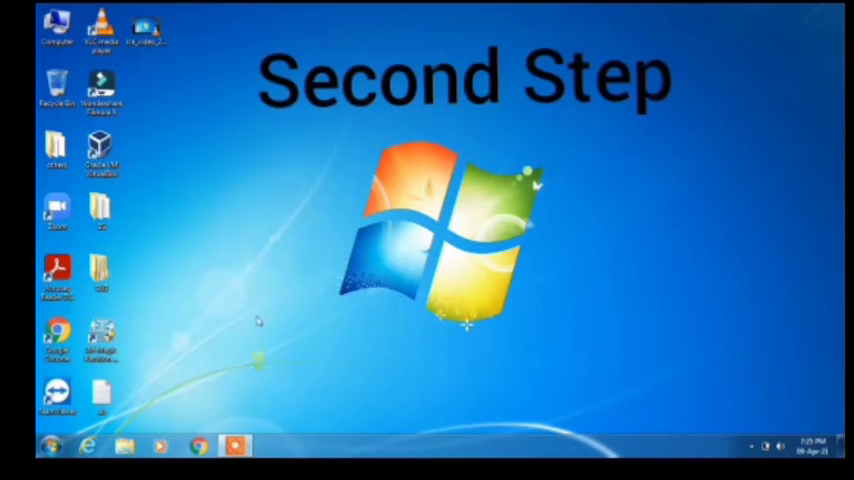
click(52, 446)
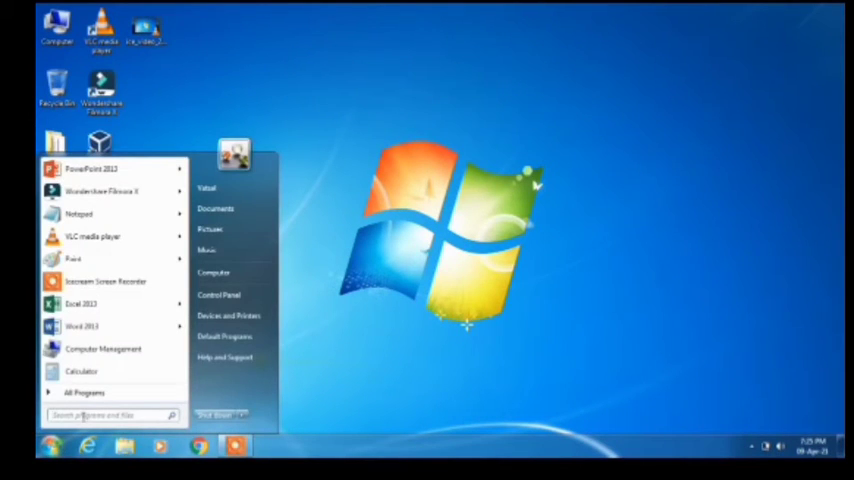
text(device)
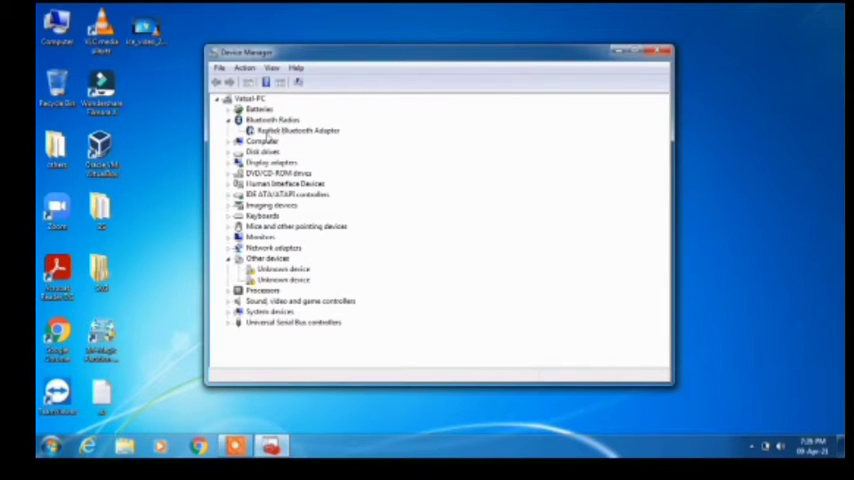
Select the Toshiba Bluetooth Adapter under Bluetooth Radios and bring up its actions to enable it
click(296, 130)
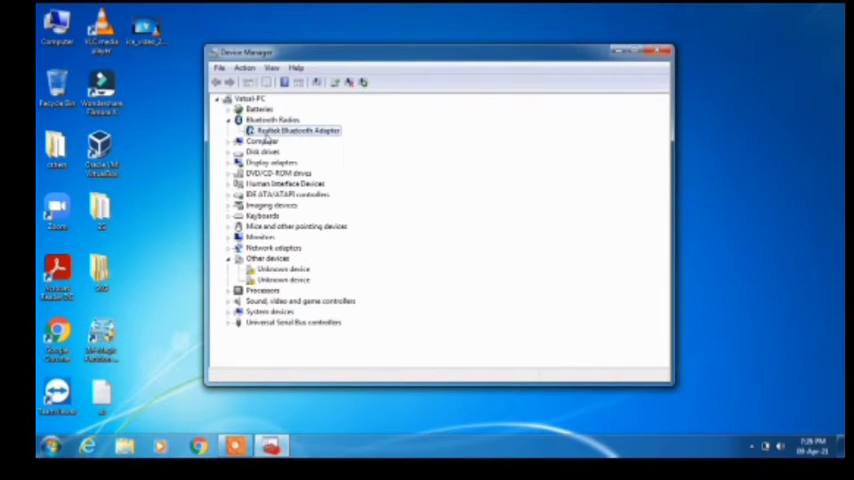
mouse_move(310, 140)
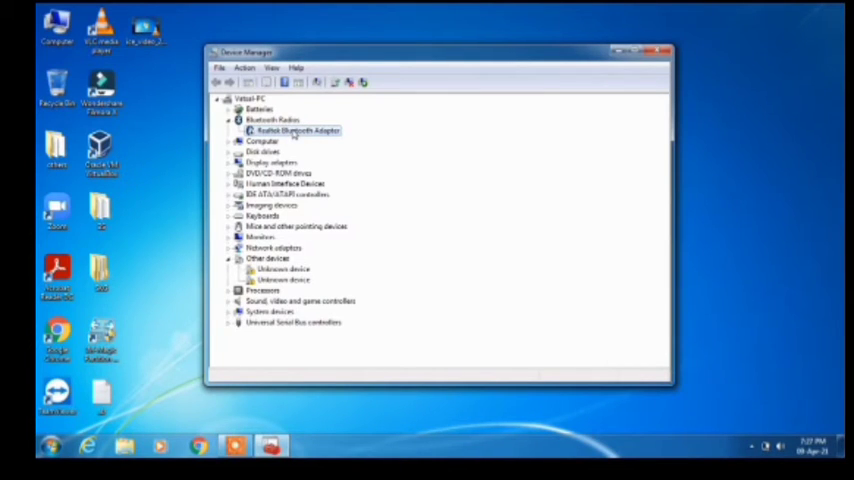
right_click(290, 132)
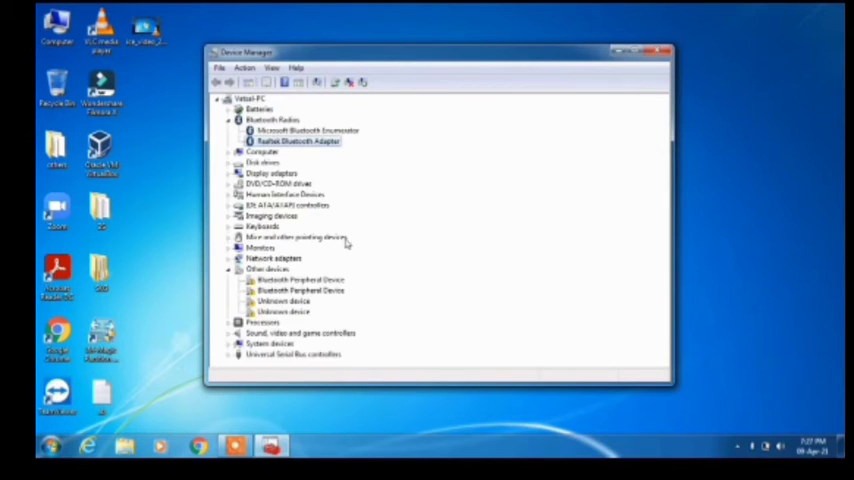
mouse_move(394, 192)
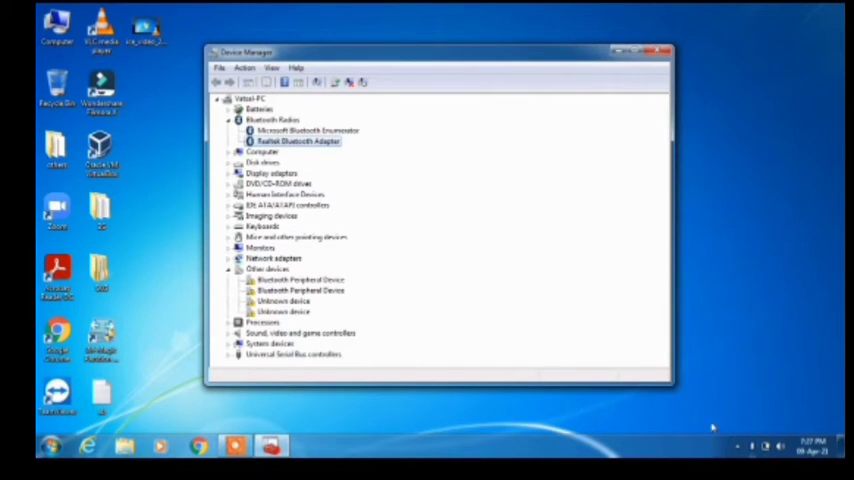
mouse_move(524, 118)
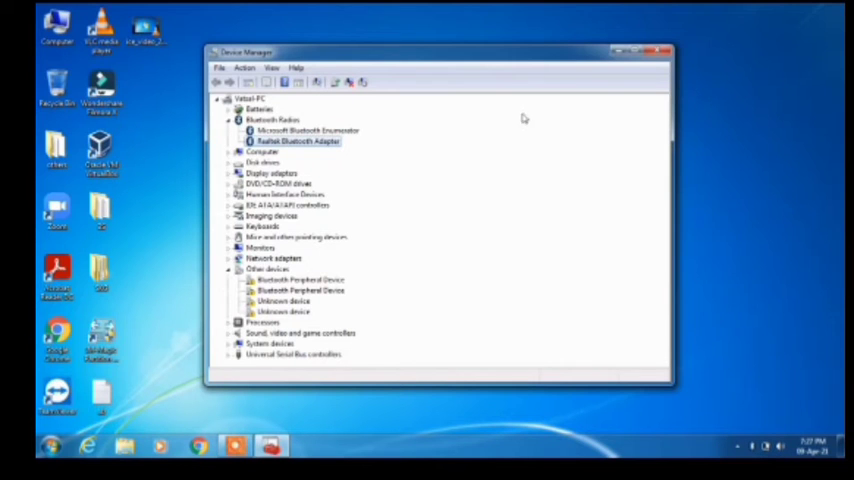
mouse_move(656, 52)
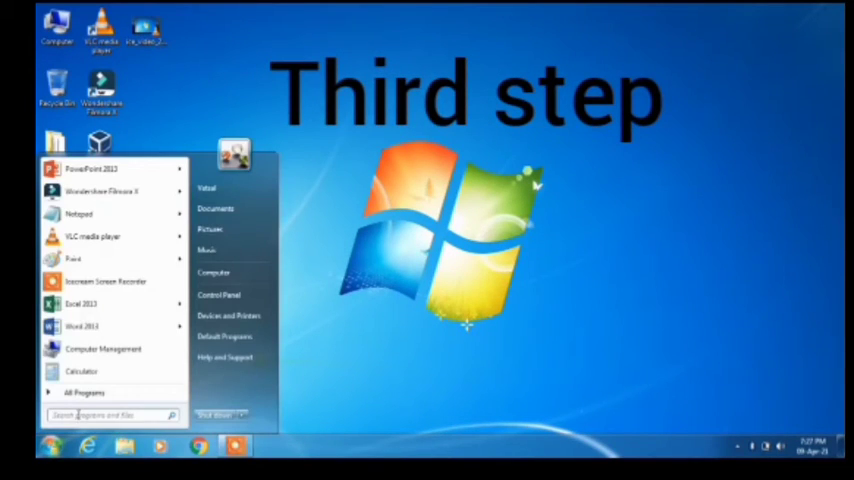
Search the Start menu for "bluetooth" and launch Bluetooth File Transfer
text(b)
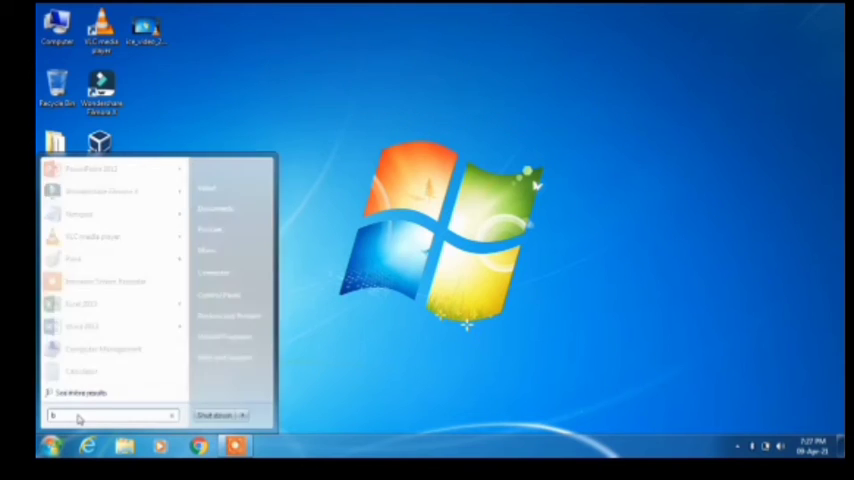
text(bluetooth)
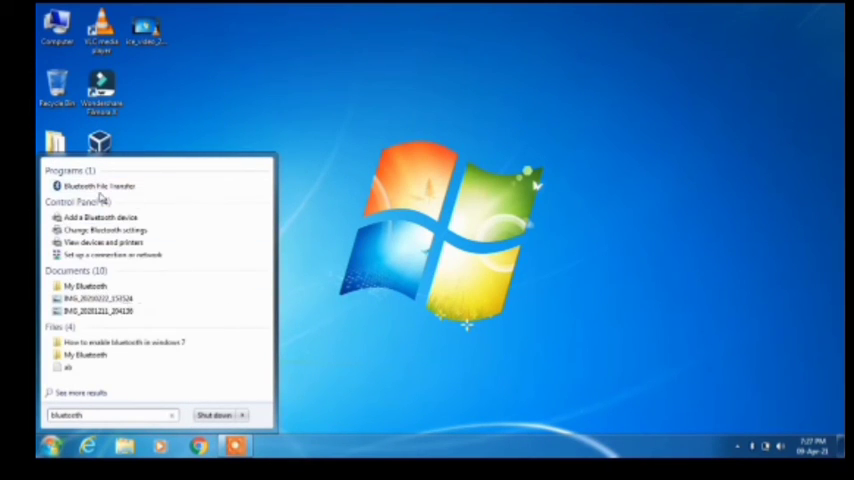
click(92, 186)
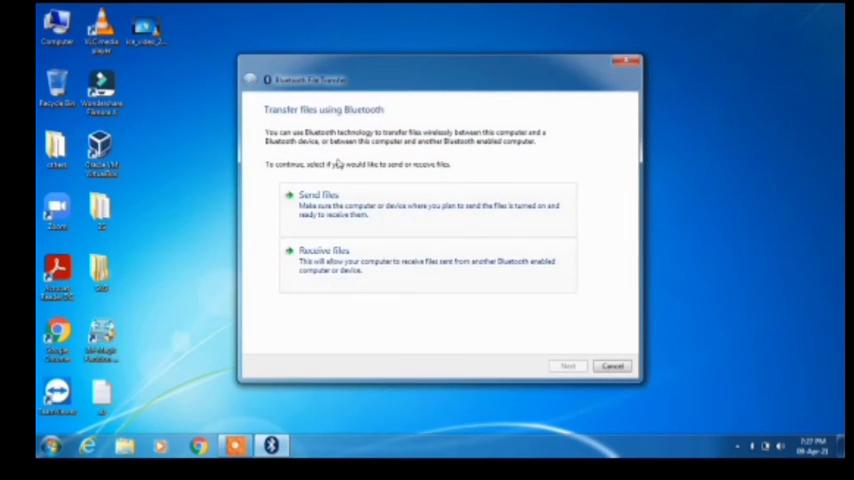
mouse_move(350, 172)
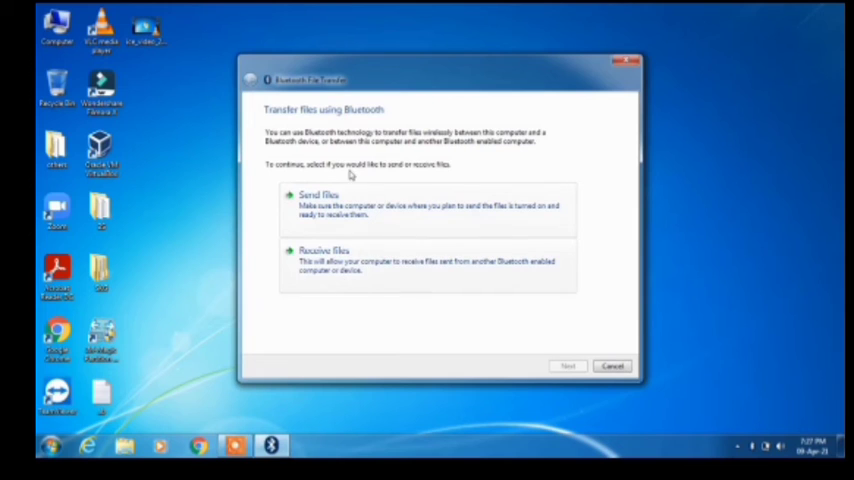
mouse_move(356, 176)
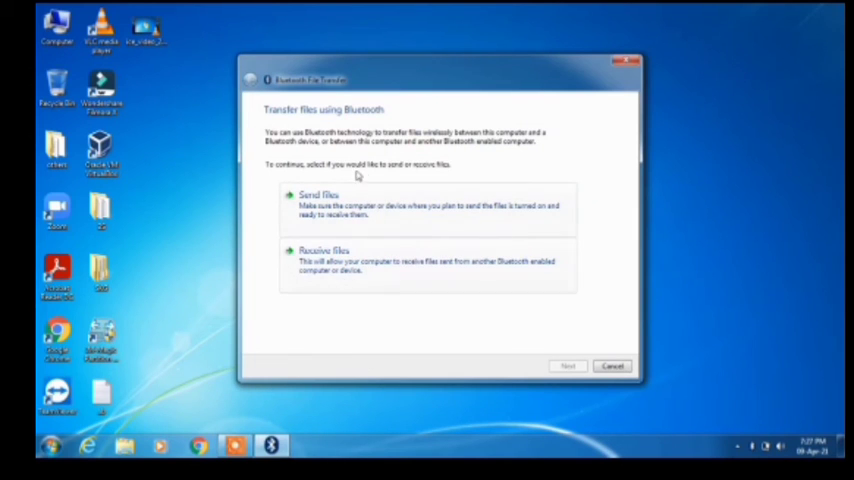